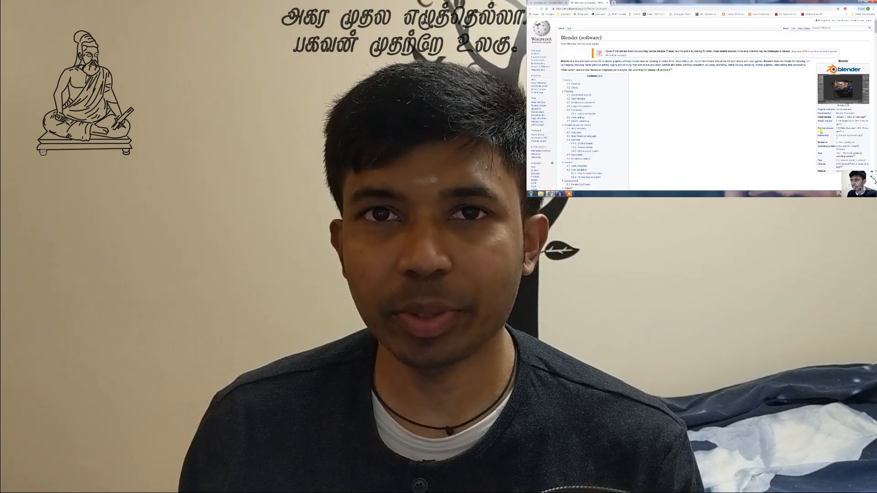
Review the After Effects checkout, Houdini page and blender.org, then browse the Blender 3D image results
scroll("down", 3)
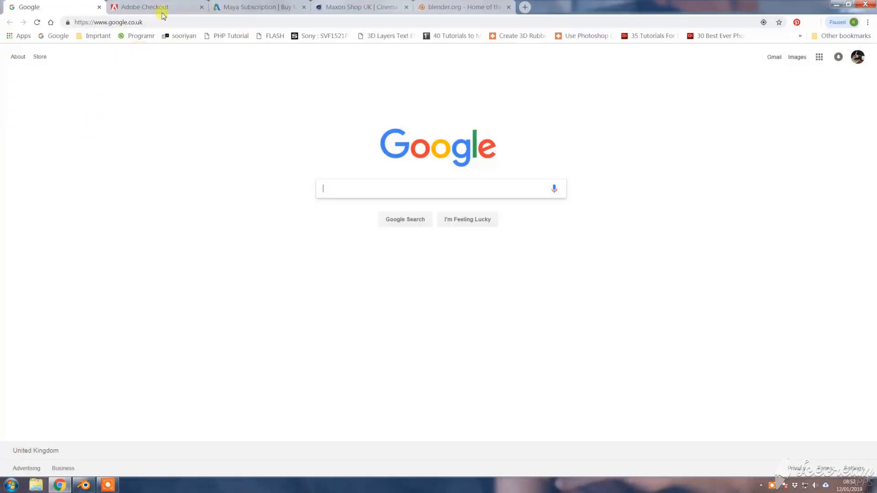
left_click(151, 7)
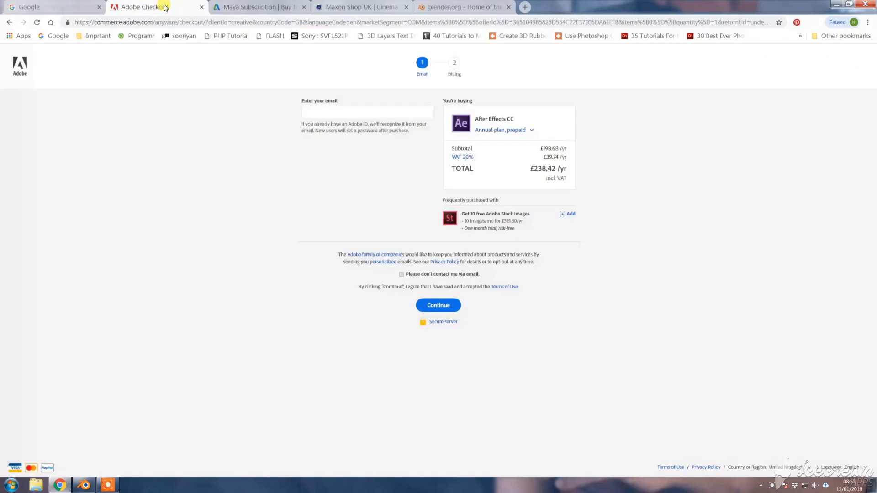
left_click(257, 6)
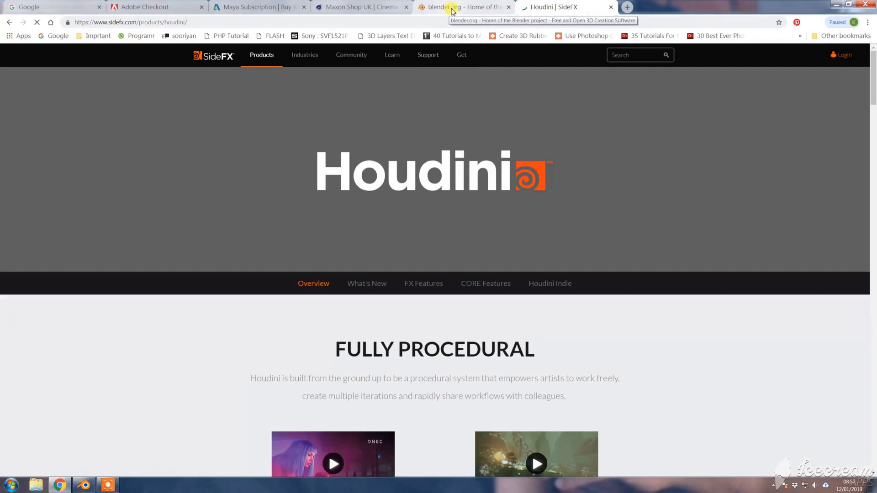
left_click(464, 6)
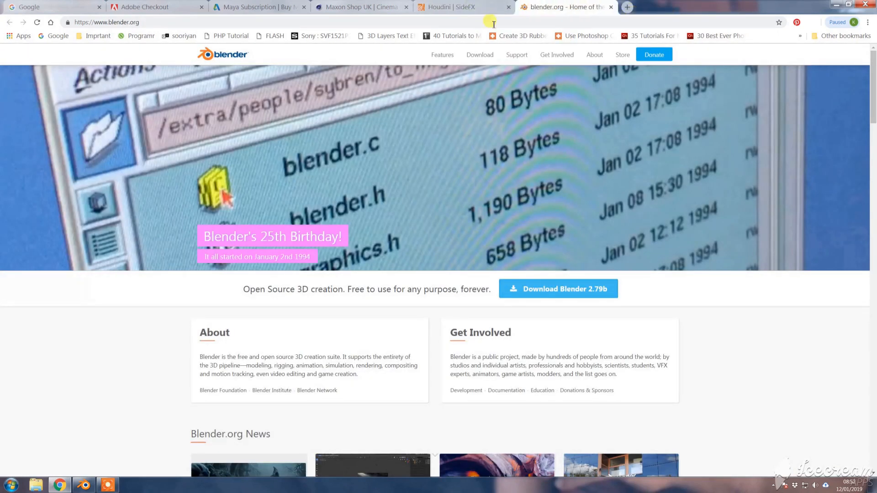
left_click(50, 6)
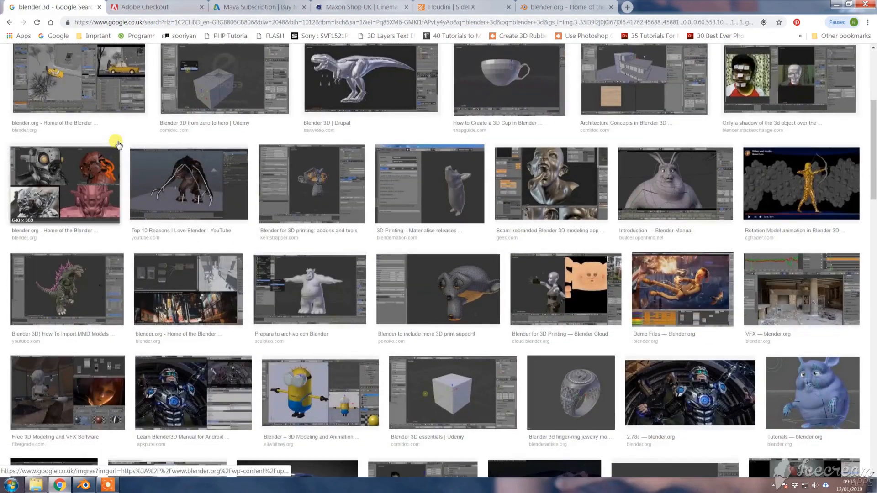
scroll("down", 3)
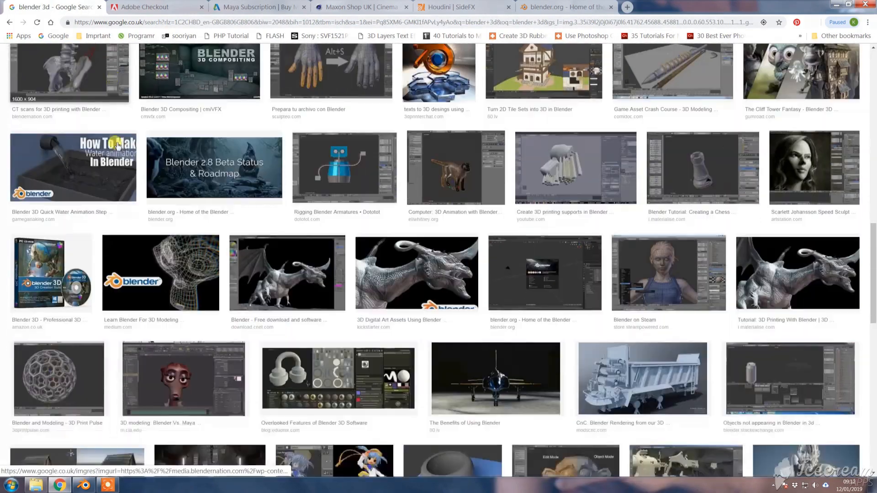
scroll("down", 3)
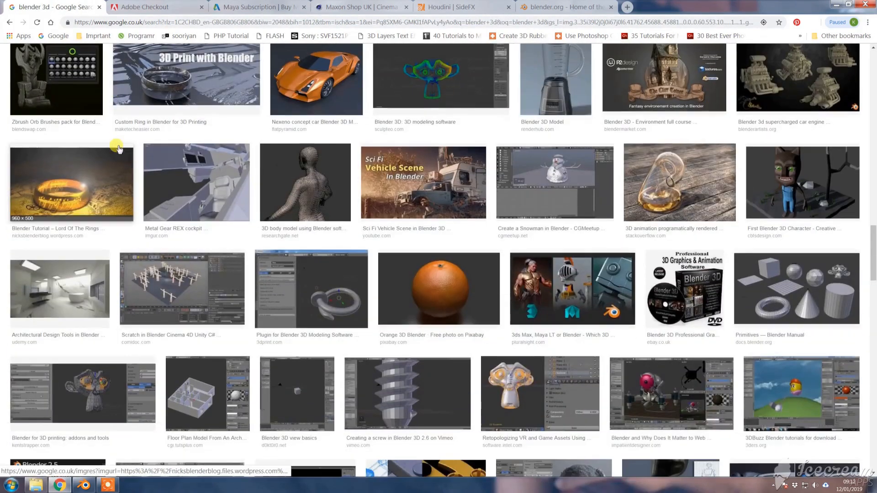
scroll("down", 3)
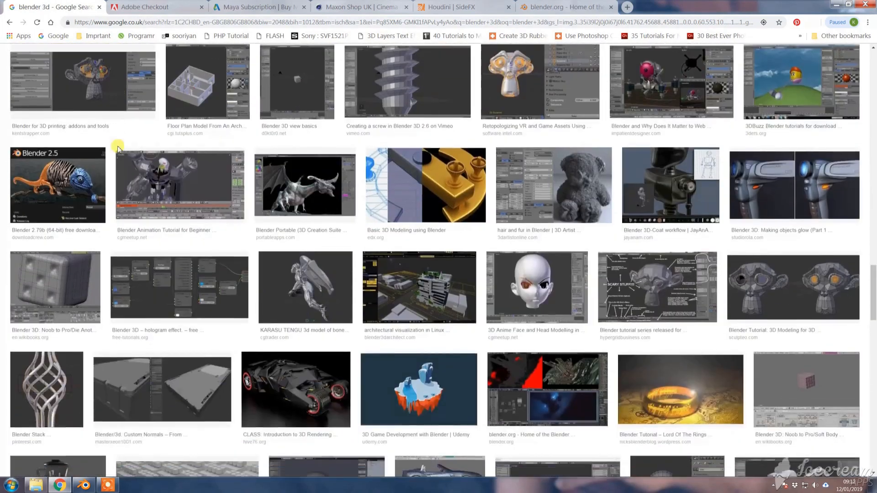
scroll("down", 3)
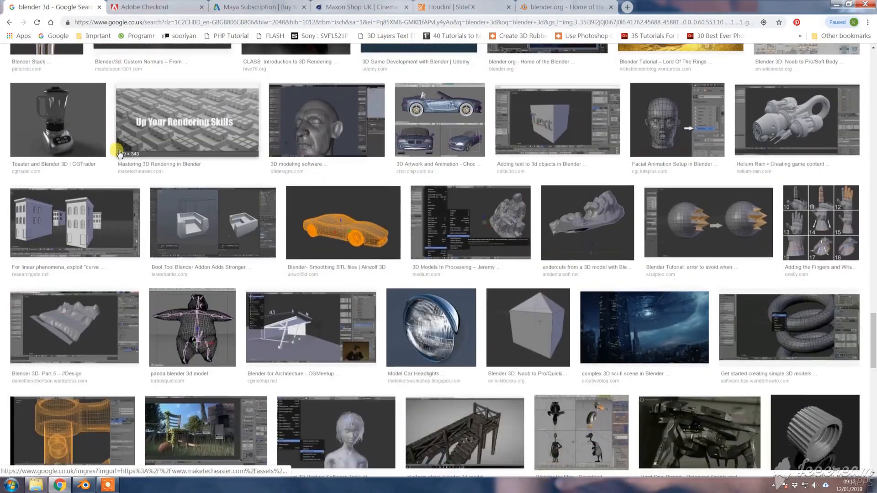
Compare Cinema 4D shop, After Effects checkout and Houdini Indie pricing, finishing on blender.org
left_click(361, 6)
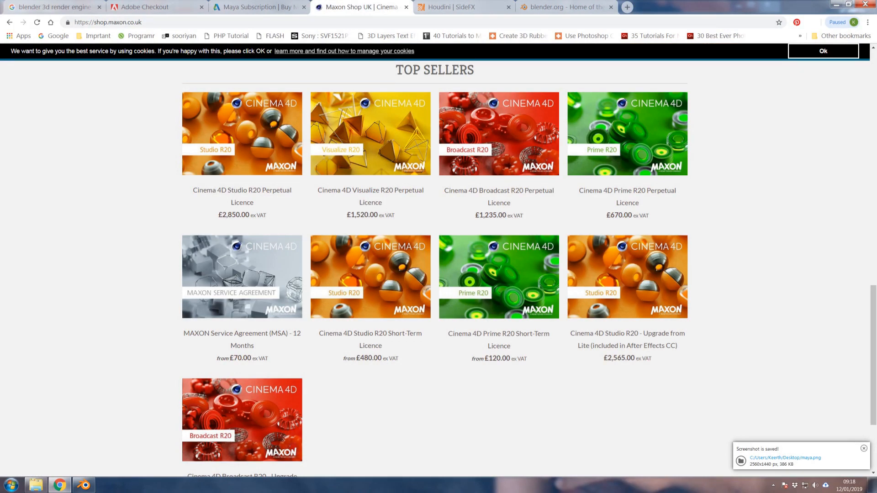
left_click(156, 6)
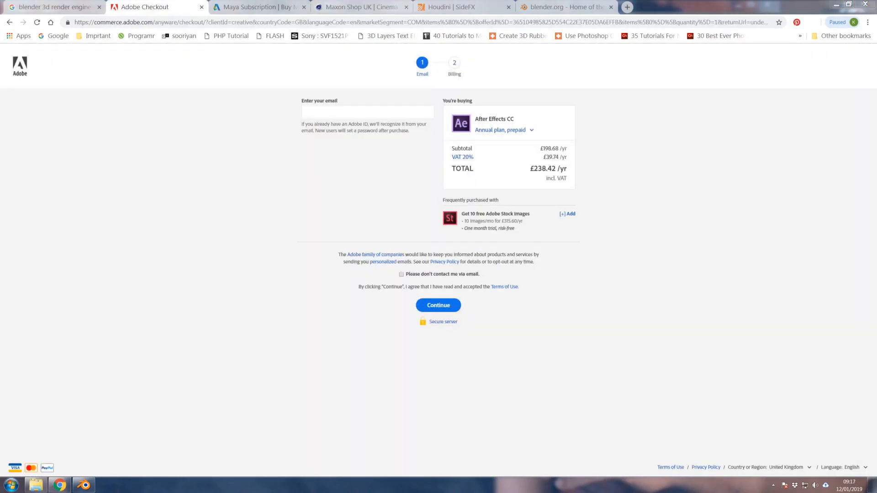
left_click(462, 6)
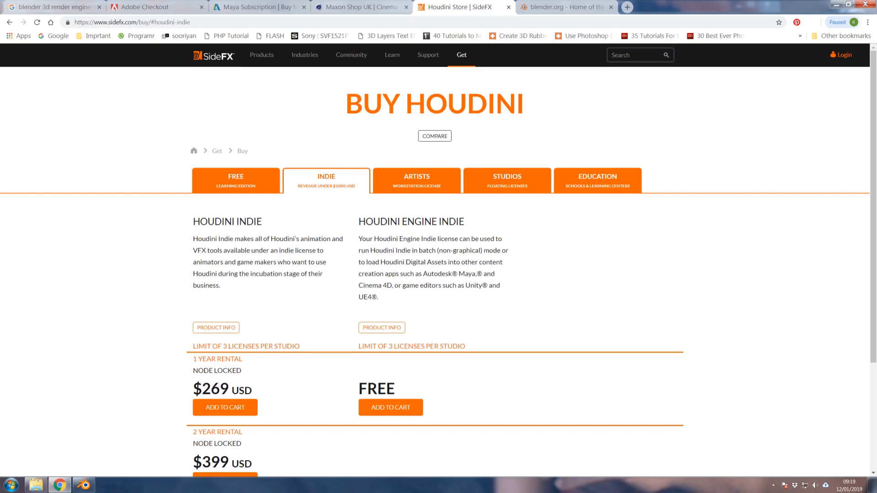
left_click(565, 6)
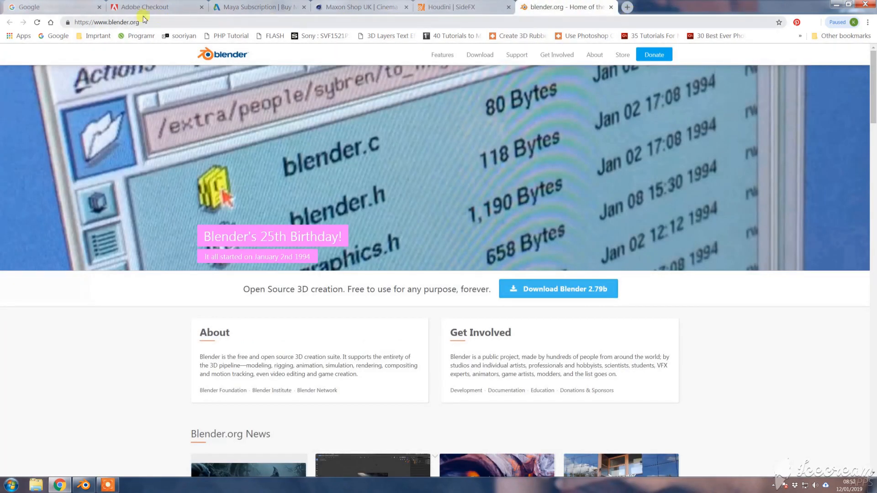
Search Google for 'wiki blender' and open the Blender (software) Wikipedia article
left_click(50, 7)
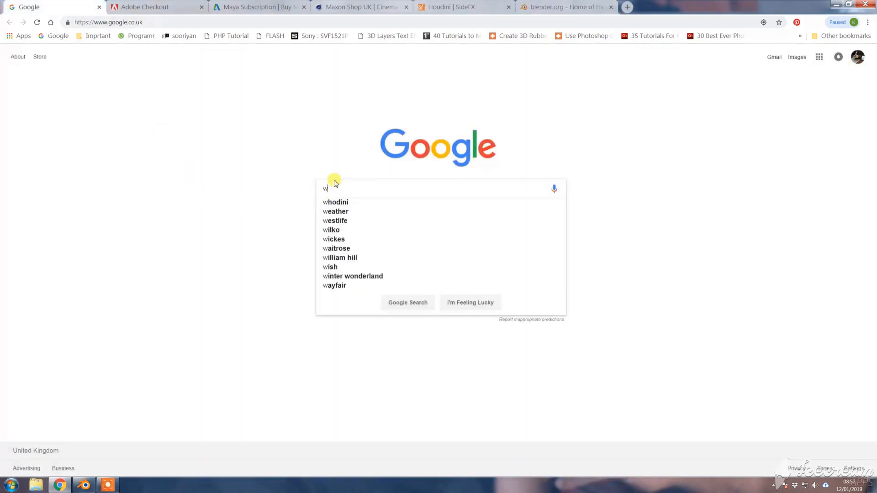
type("iki")
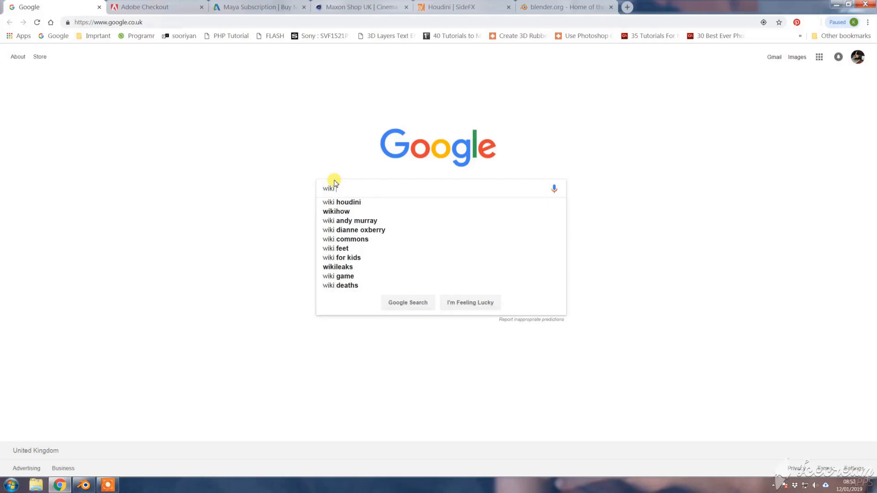
type("blende")
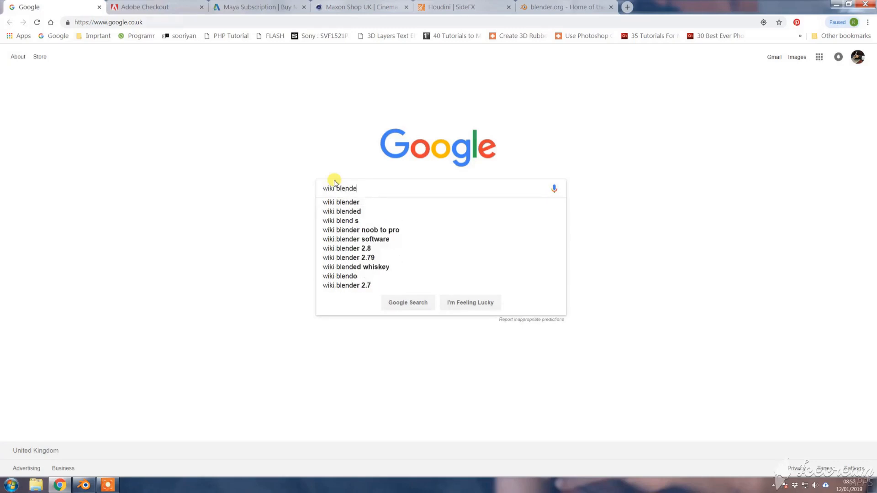
key("Return")
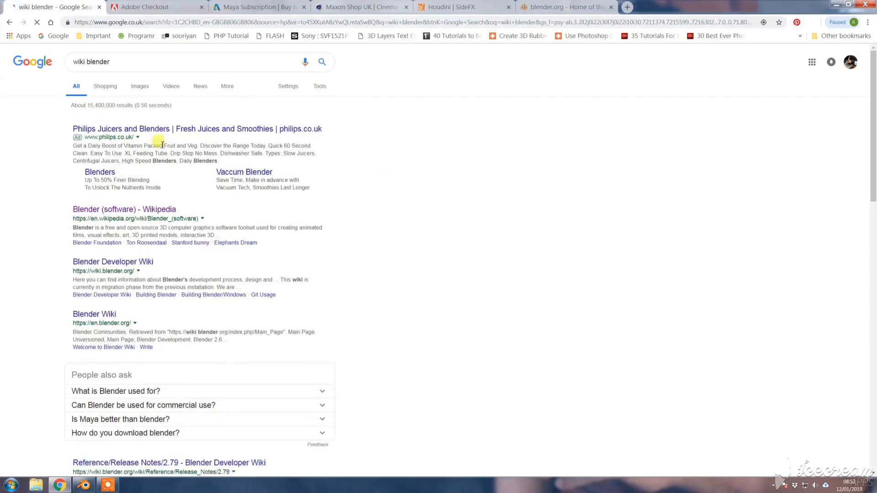
left_click(125, 210)
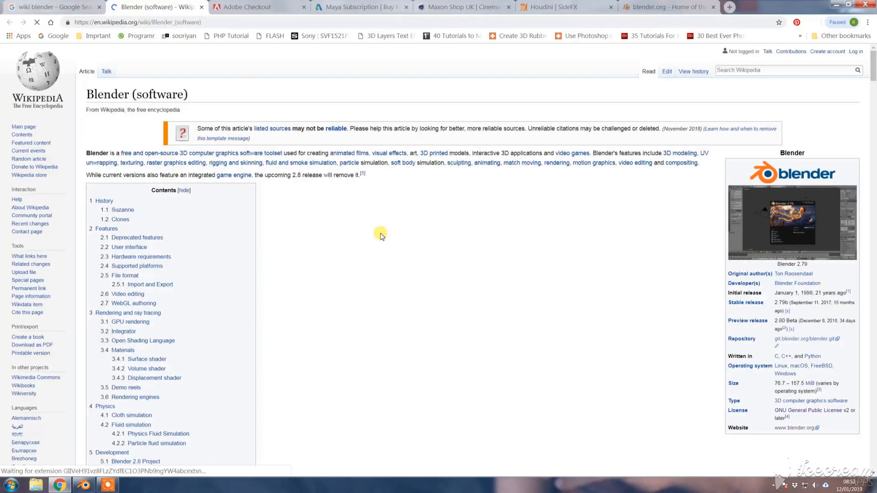
scroll("down", 3)
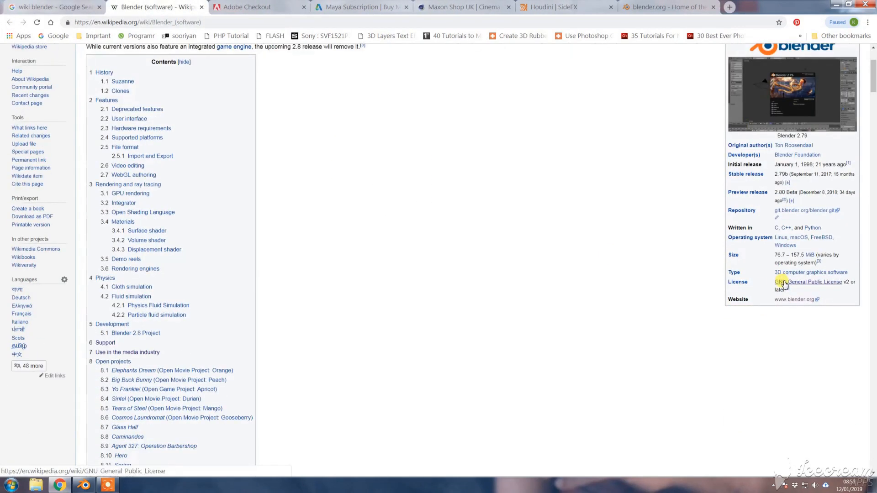
mouse_move(781, 282)
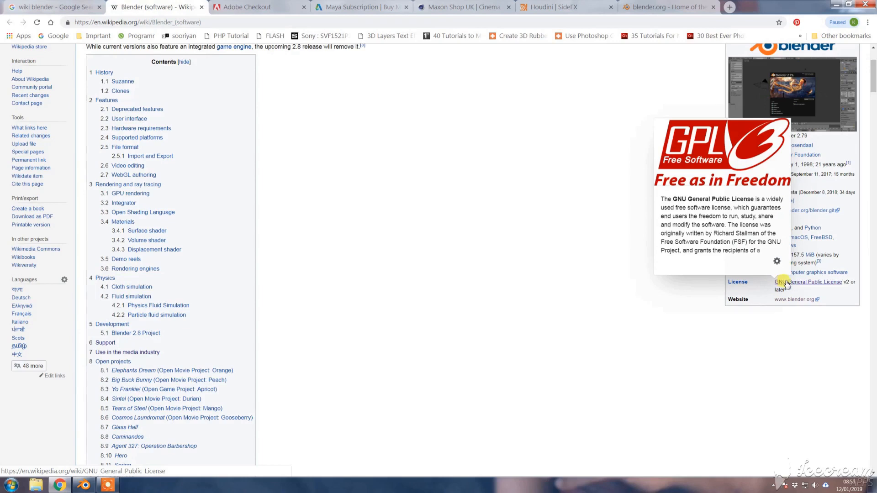
mouse_move(412, 198)
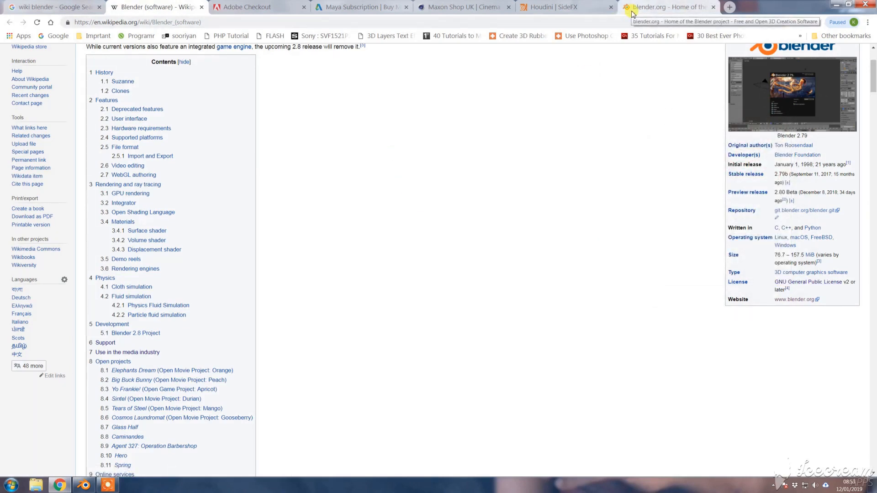
mouse_move(164, 280)
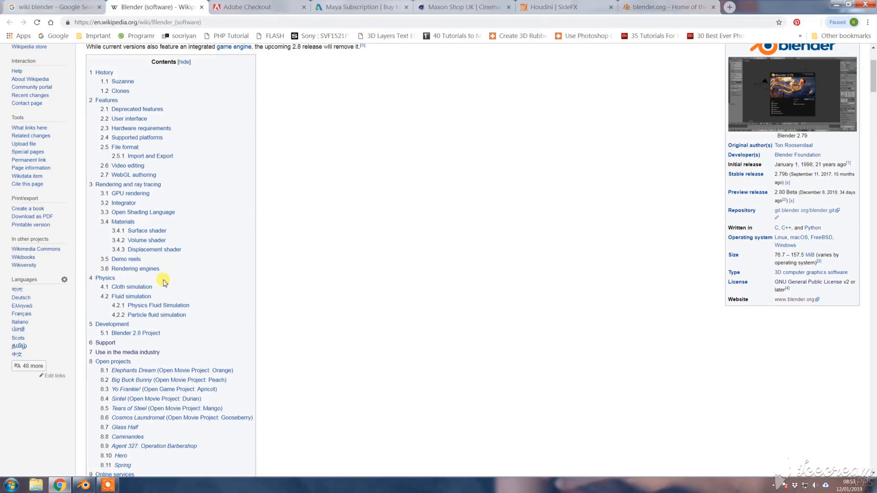
Jump to the '9.2 Blender ID' section from the Contents box and scroll through the References
scroll("down", 3)
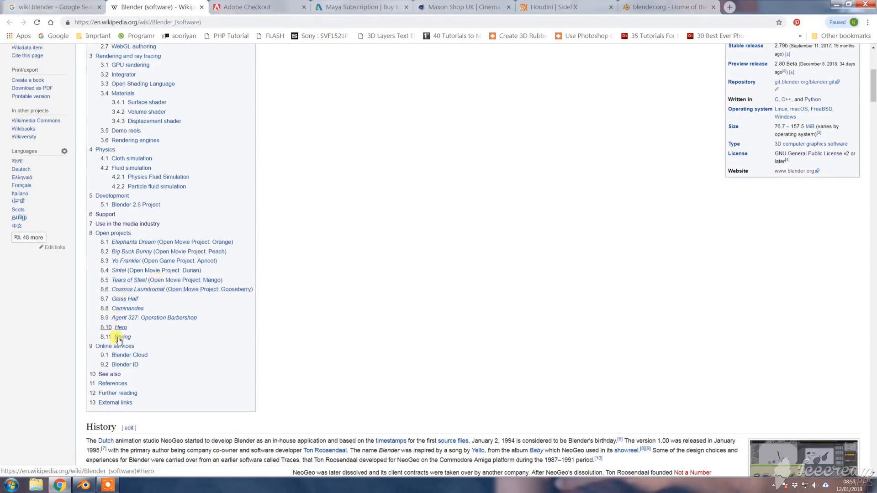
left_click(124, 365)
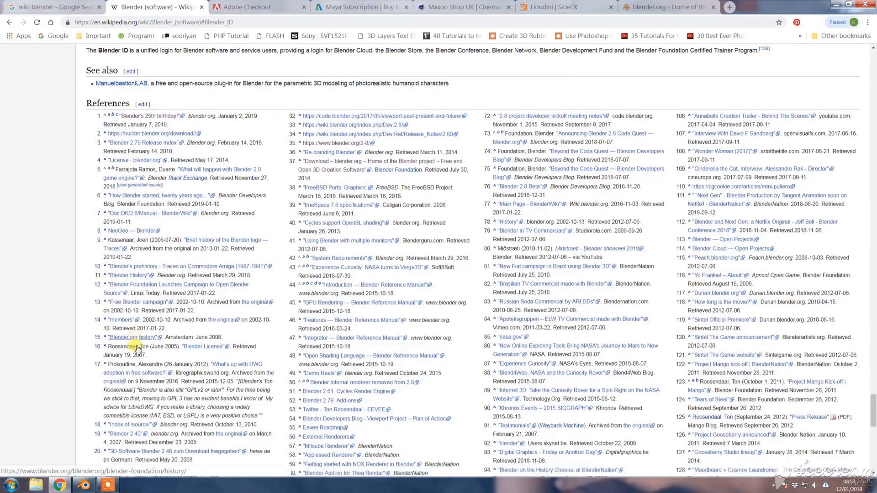
scroll("down", 3)
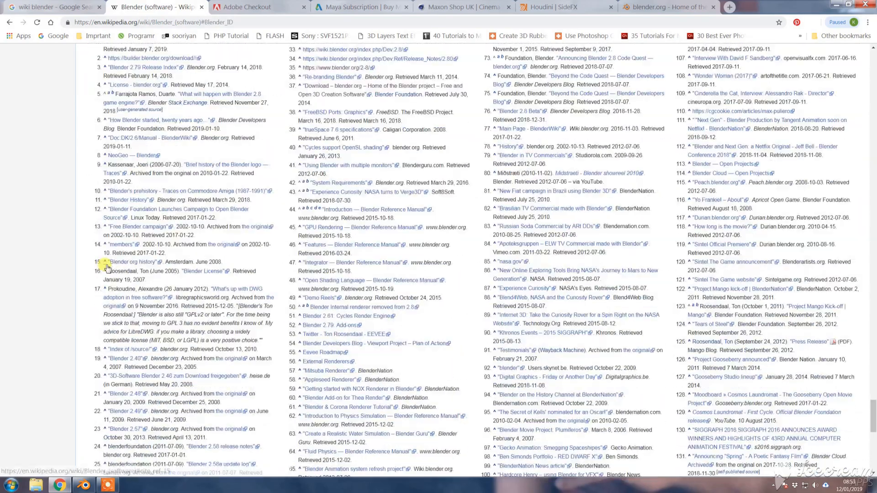
scroll("down", 3)
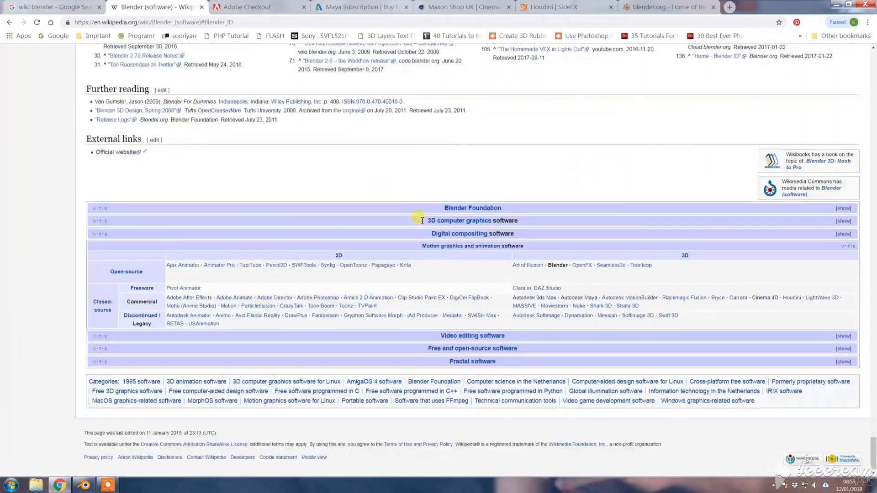
scroll("up", 3)
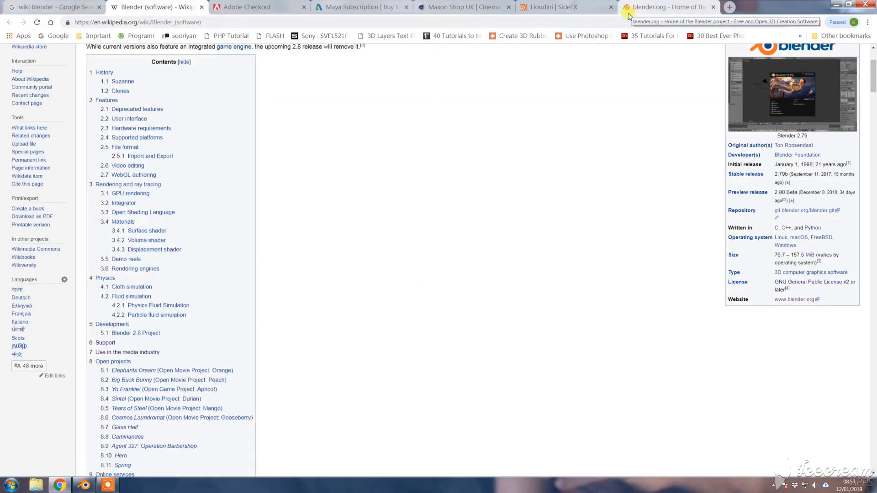
mouse_move(160, 281)
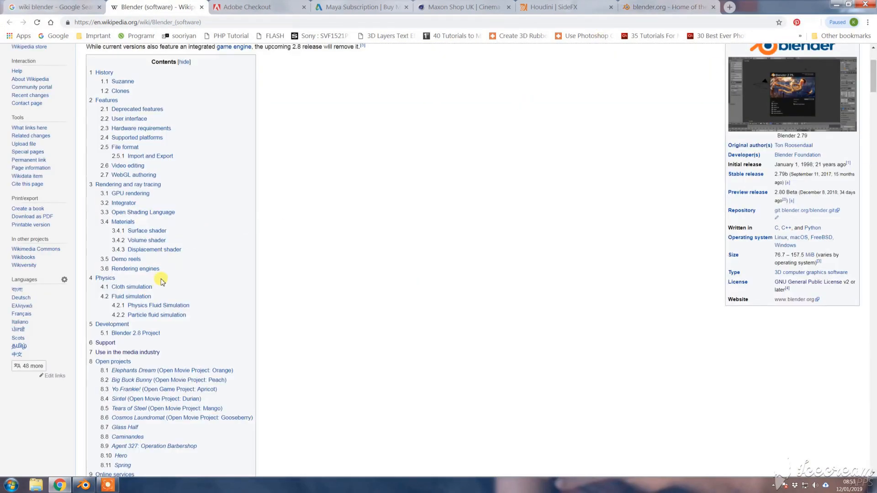
scroll("down", 3)
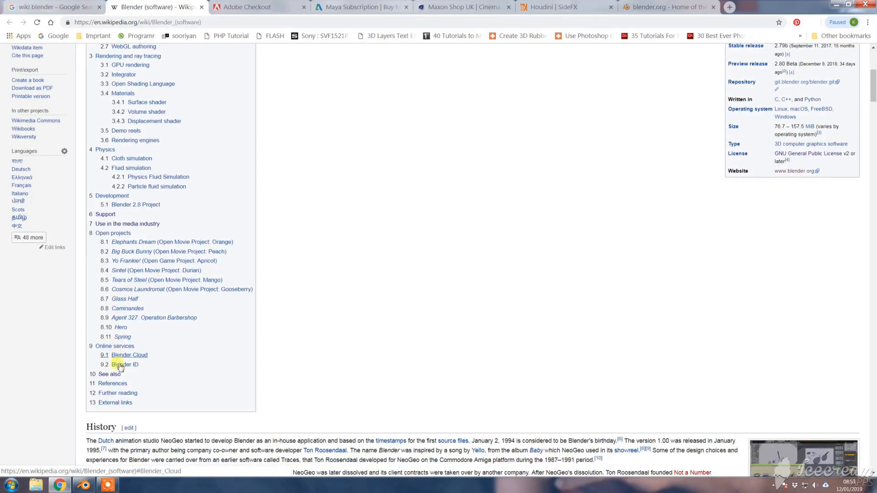
left_click(123, 365)
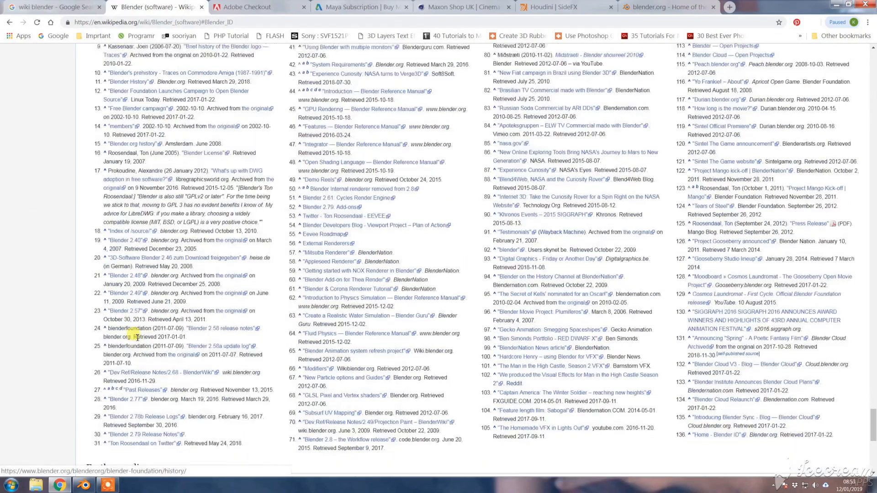